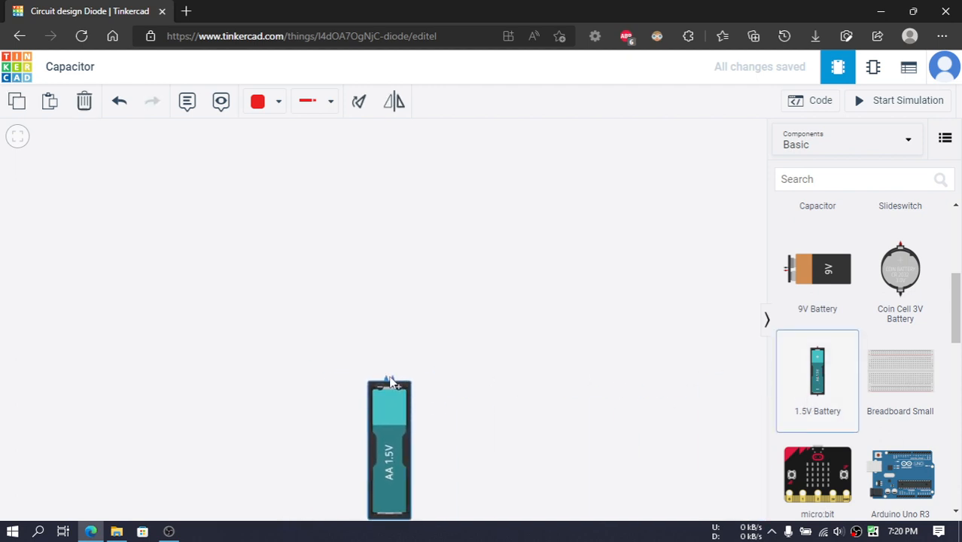
# Step: Configure the 1.5V battery as a pack of 4 AA batteries with Built-in Switch set to yes
pyautogui.click(388, 445)
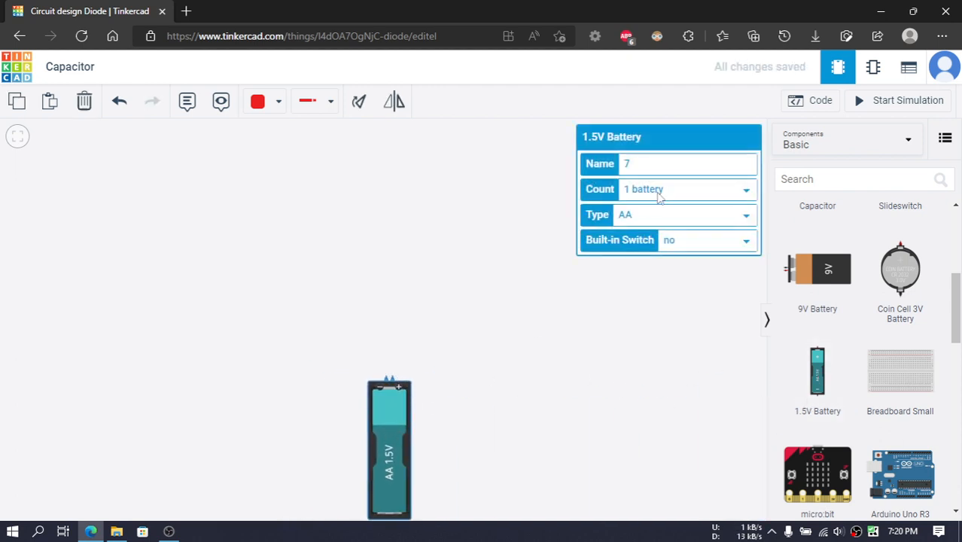
pyautogui.click(684, 189)
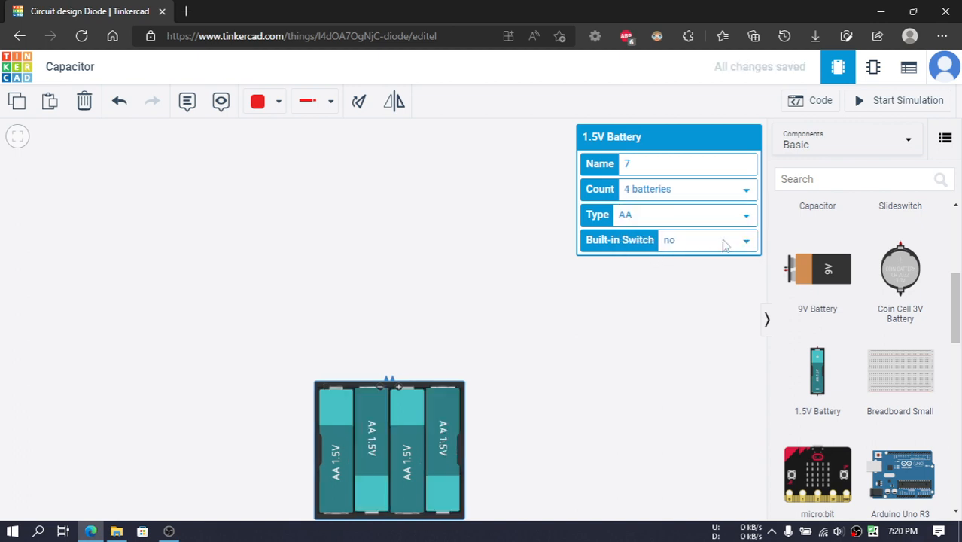
pyautogui.click(705, 240)
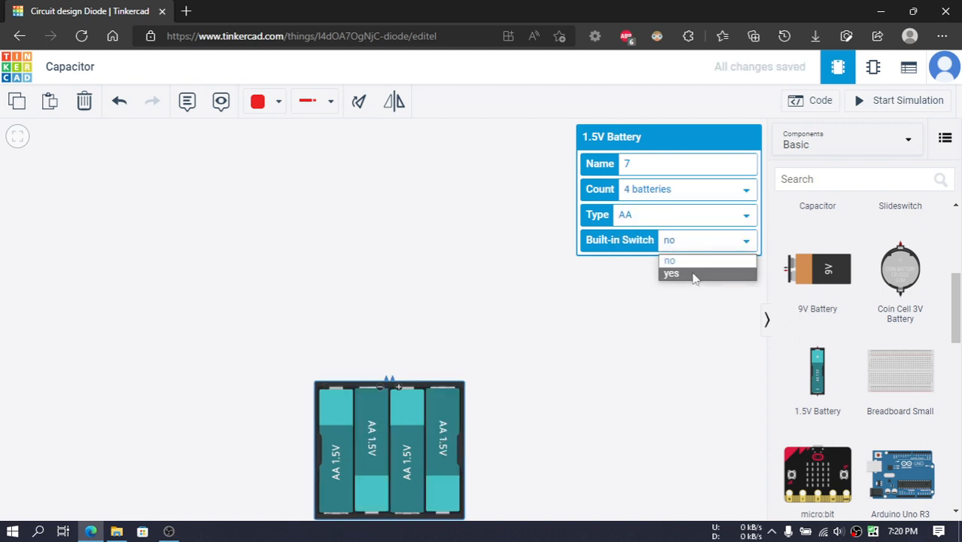
pyautogui.click(672, 274)
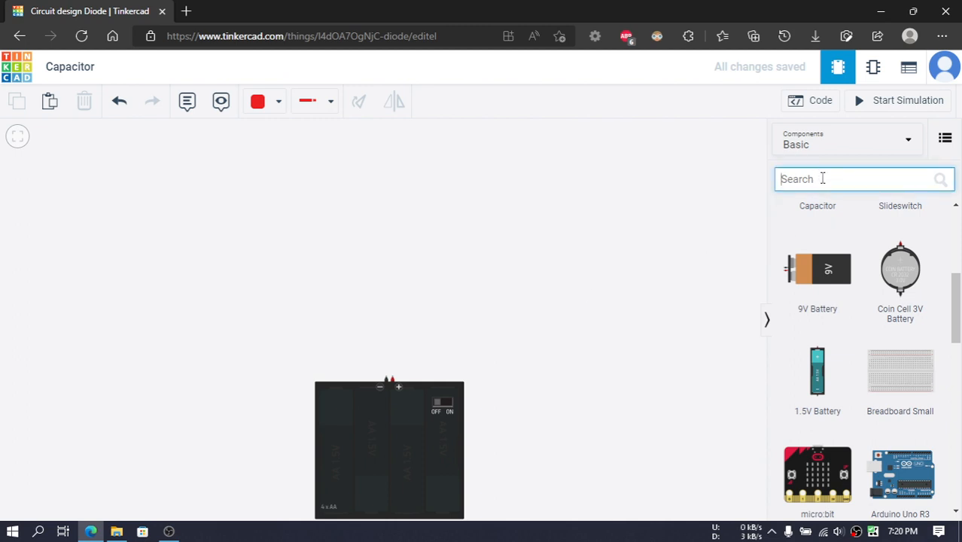
# Step: Place a light bulb above the battery pack and wire it to both battery terminals
pyautogui.write('bulb')
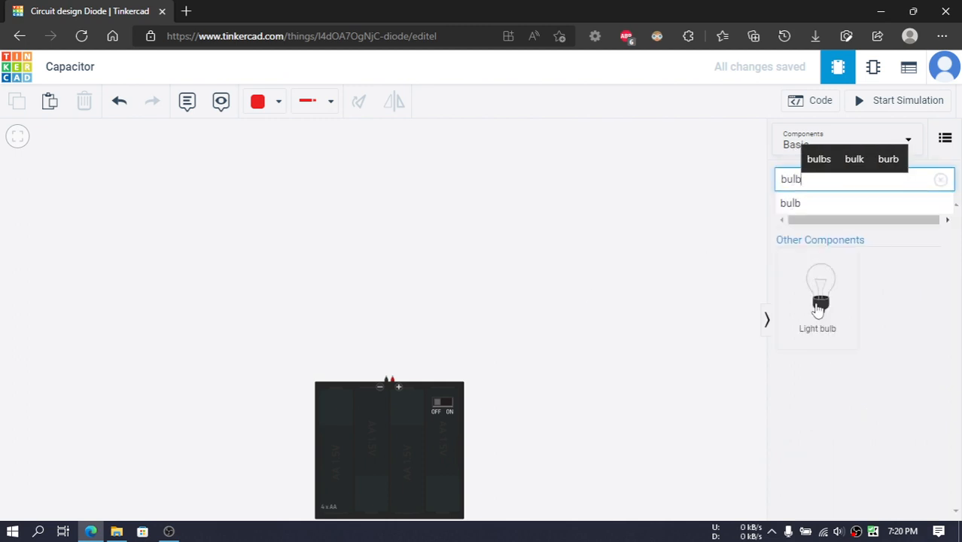
pyautogui.moveTo(817, 298); pyautogui.dragTo(385, 158)
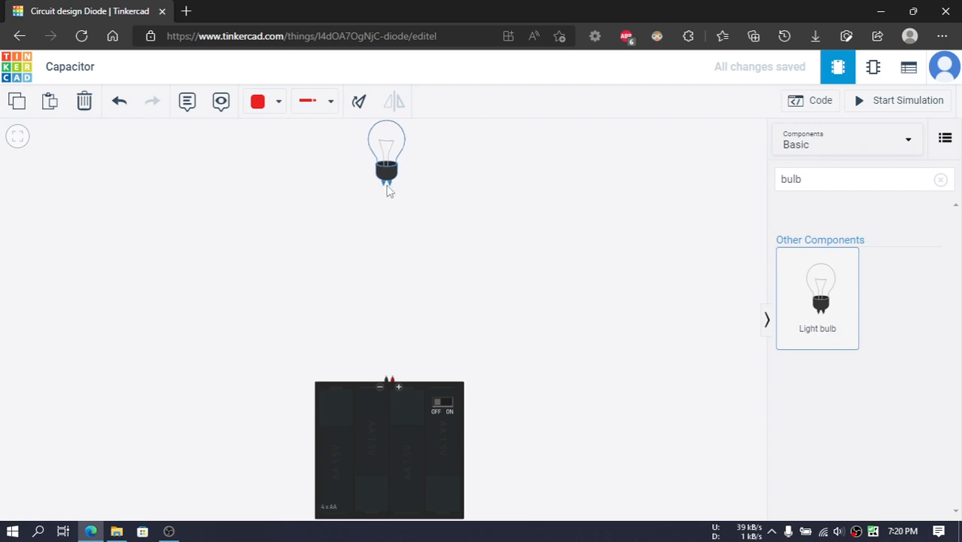
pyautogui.click(386, 158)
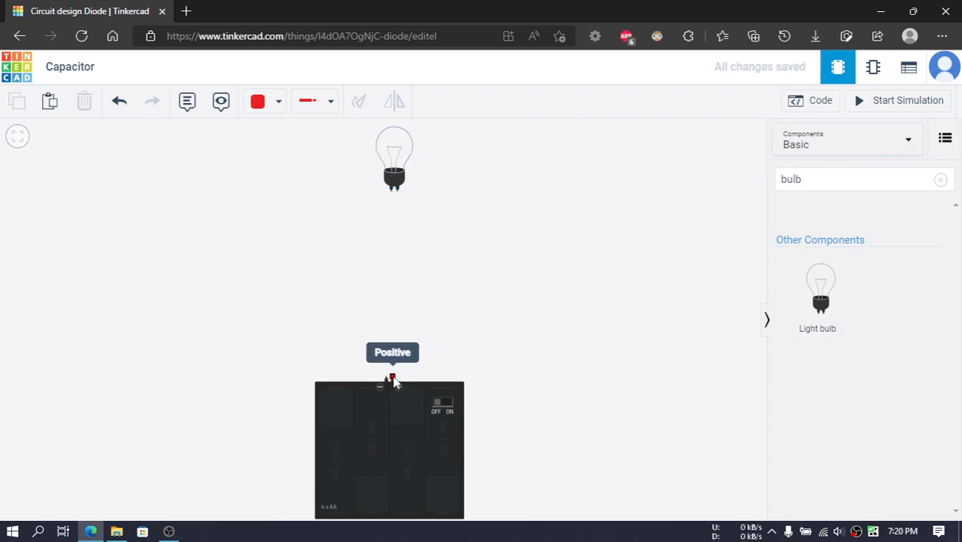
pyautogui.moveTo(391, 379); pyautogui.dragTo(395, 181)
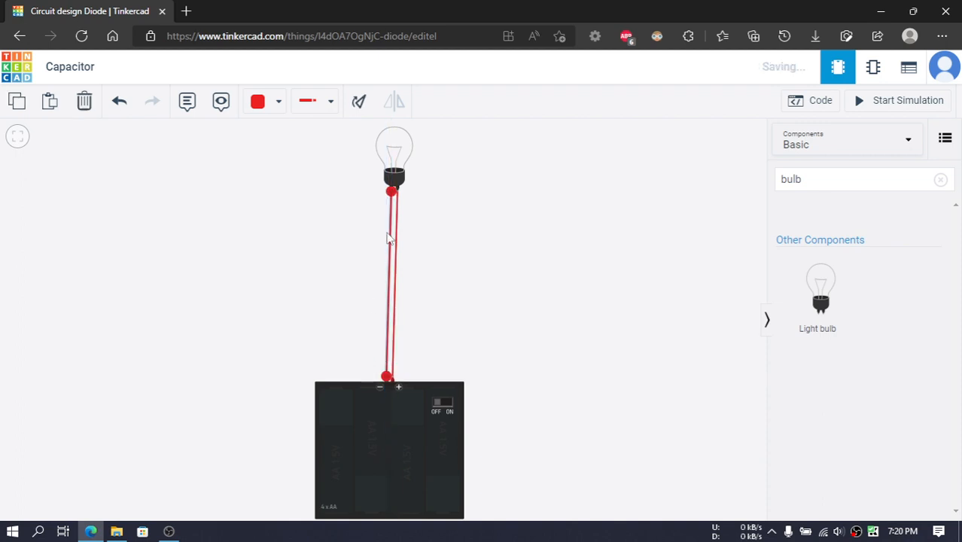
# Step: Colour the negative wire black
pyautogui.click(277, 101)
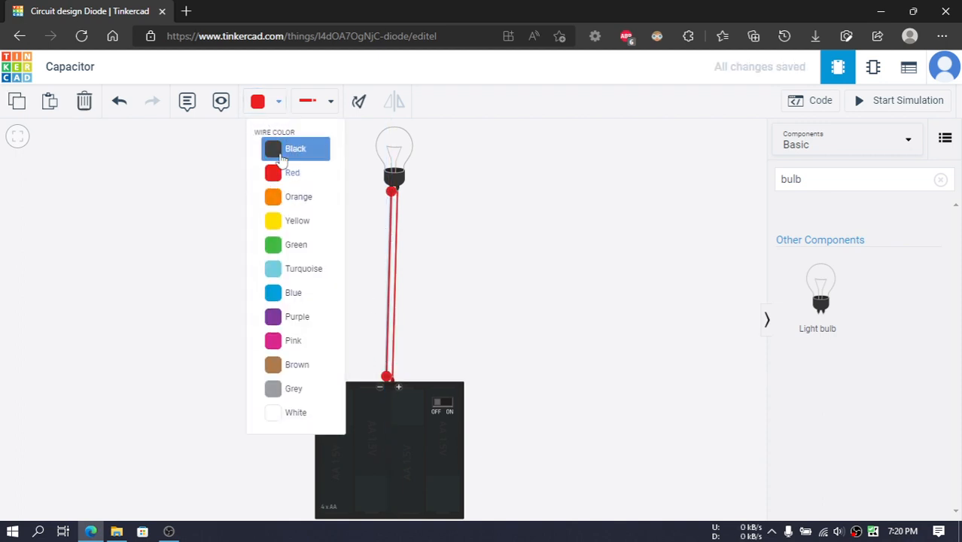
pyautogui.click(295, 149)
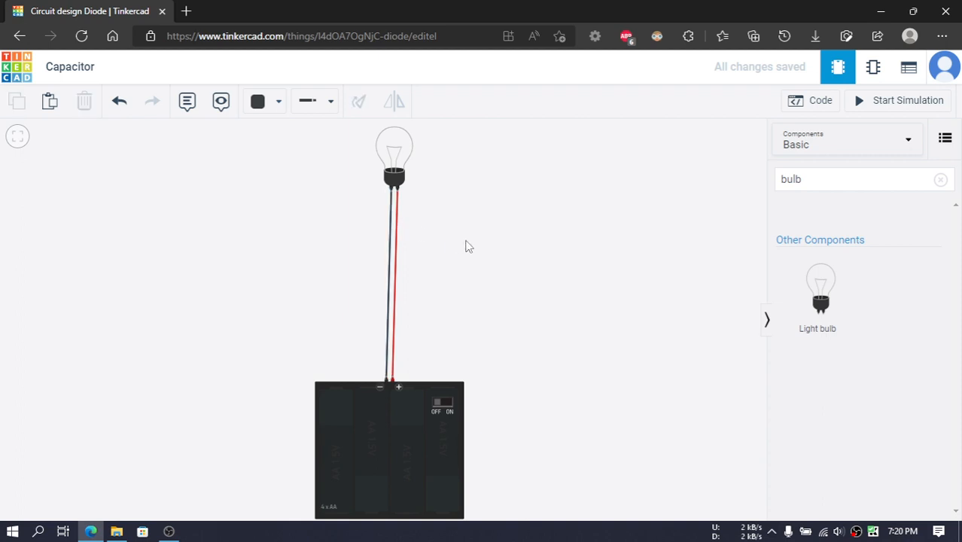
pyautogui.moveTo(940, 181)
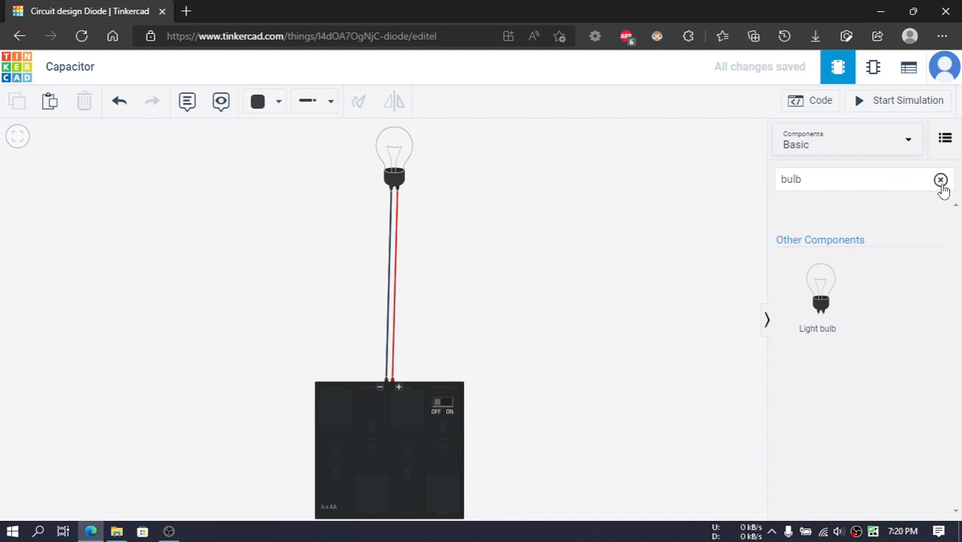
# Step: Run the simulation so the bulb lights up, then stop it
pyautogui.click(940, 179)
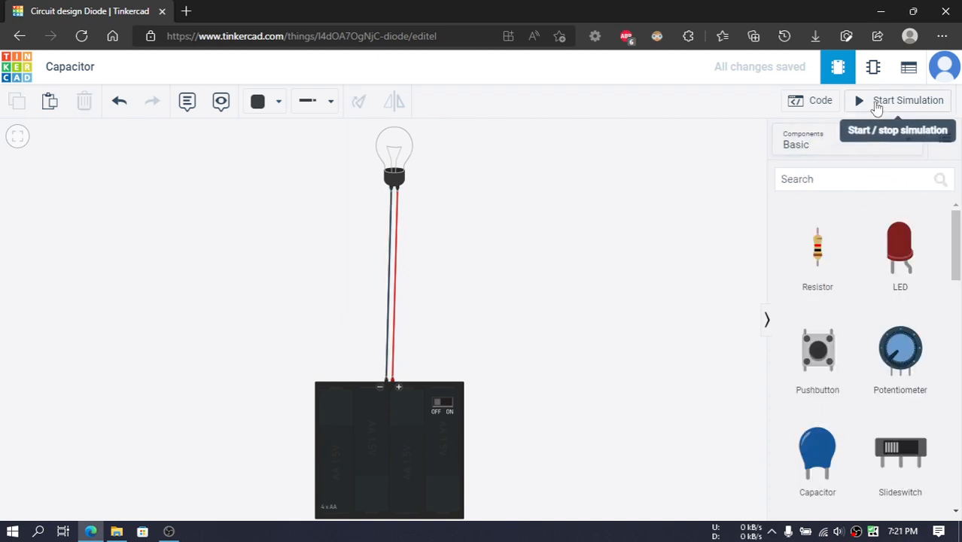
pyautogui.click(906, 99)
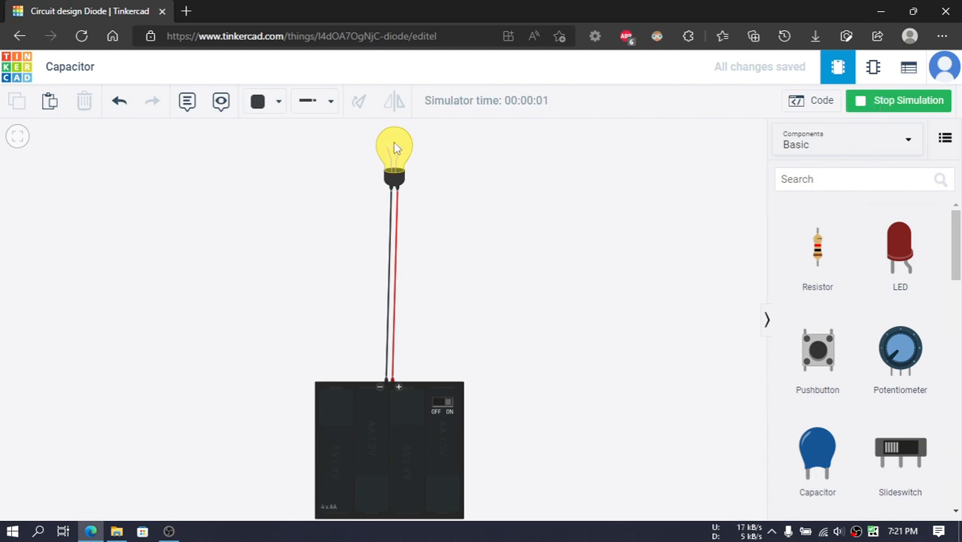
pyautogui.moveTo(467, 437)
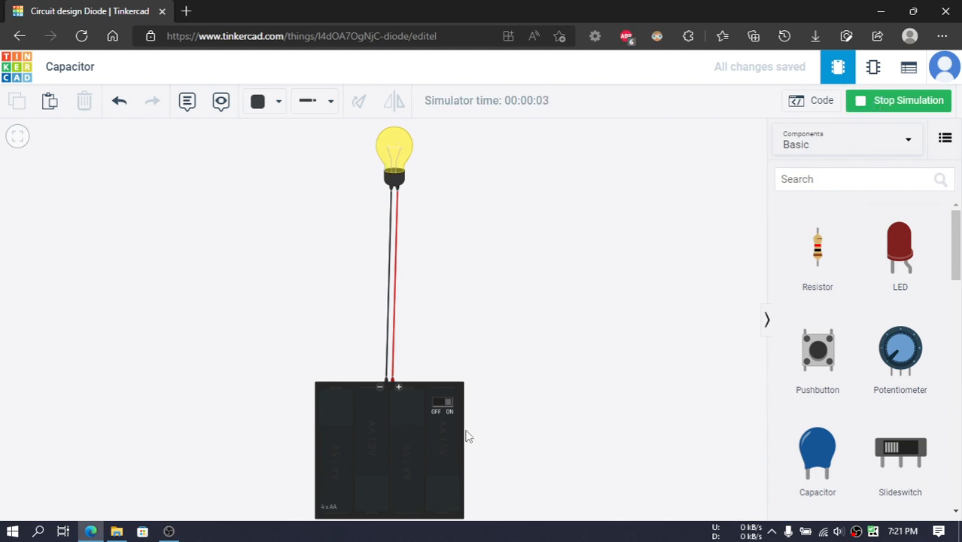
pyautogui.moveTo(446, 407)
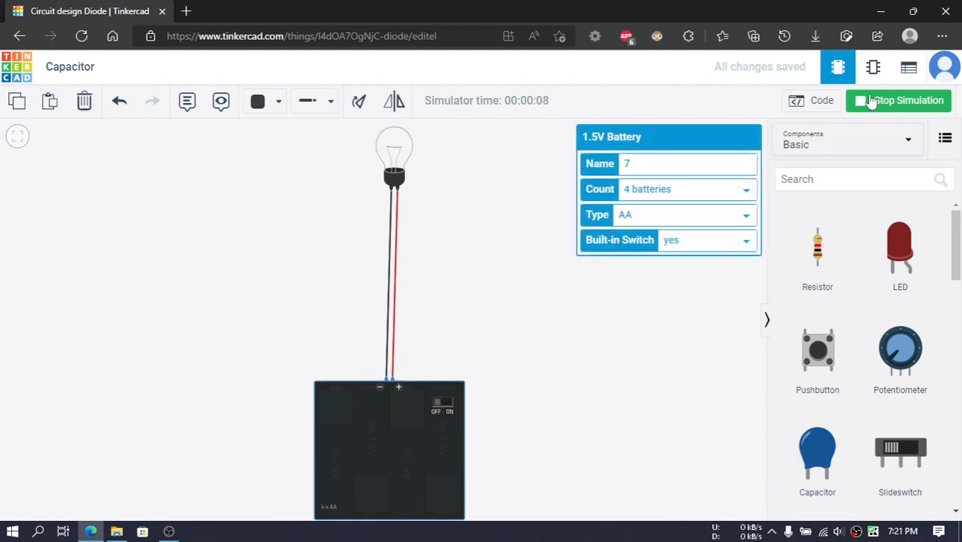
pyautogui.click(897, 99)
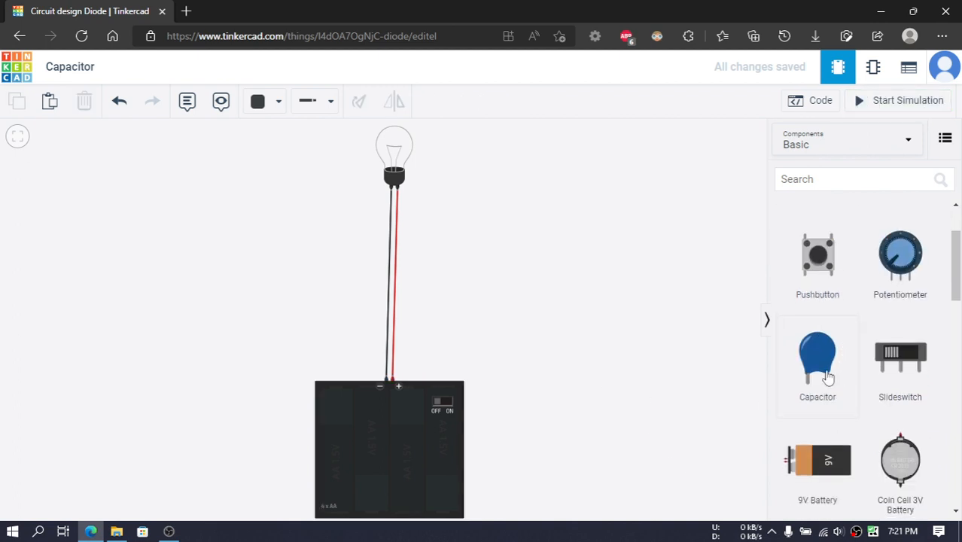
pyautogui.moveTo(470, 273)
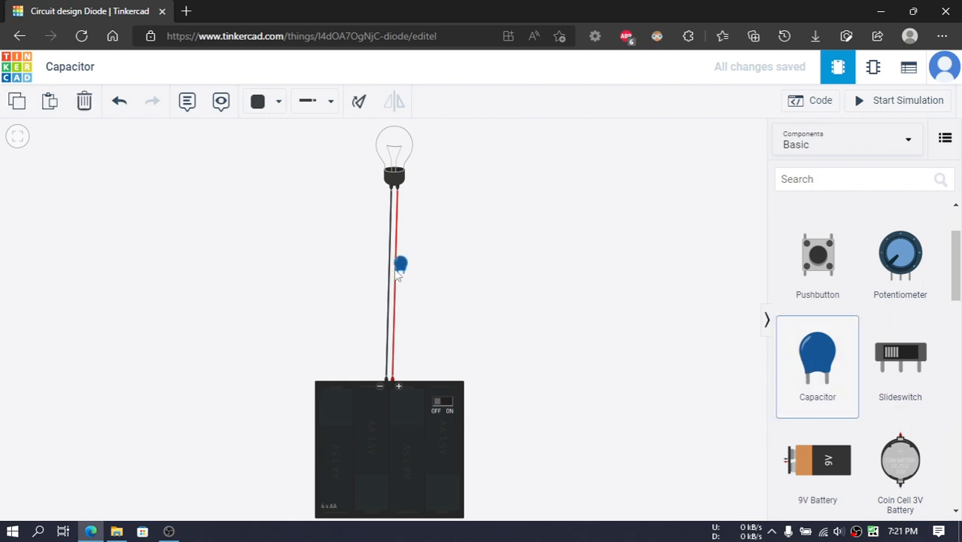
# Step: Drop a capacitor onto the bulb's black wire and change its capacitance unit
pyautogui.click(401, 265)
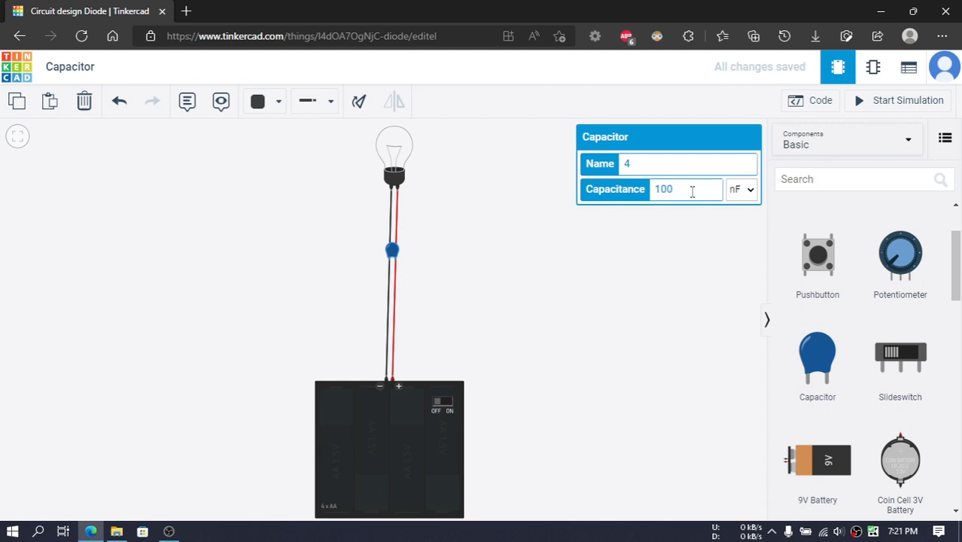
pyautogui.click(741, 189)
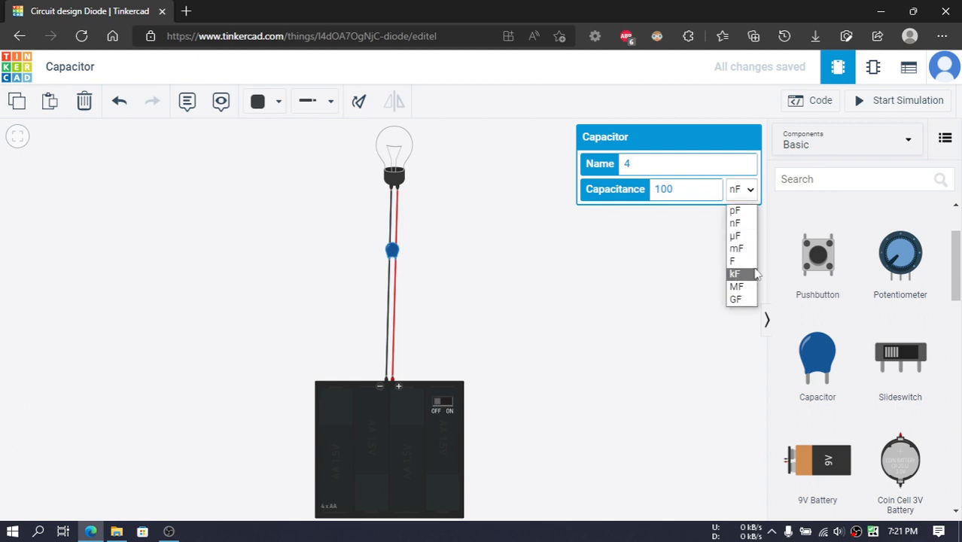
pyautogui.click(376, 249)
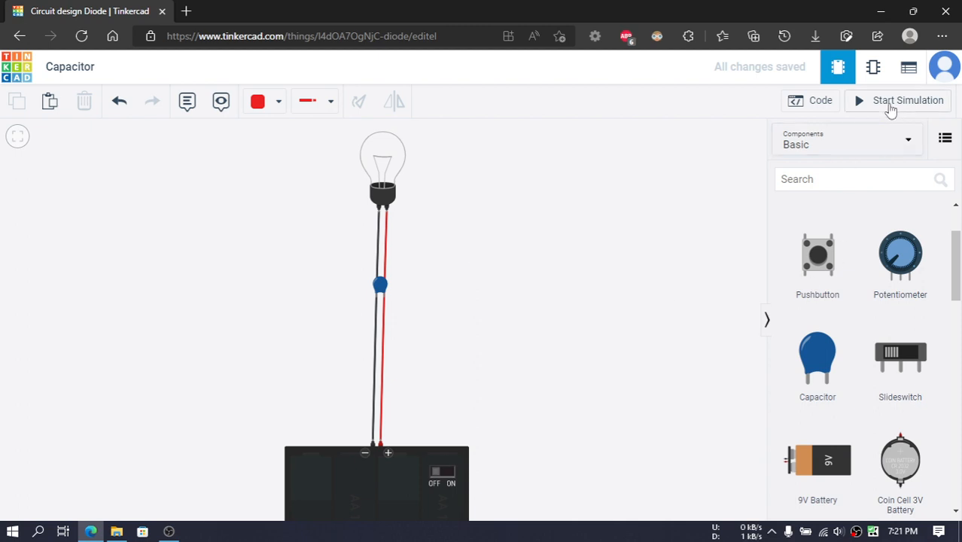
# Step: Run the simulation, switch the battery pack off to watch the bulb fade, then stop
pyautogui.click(897, 99)
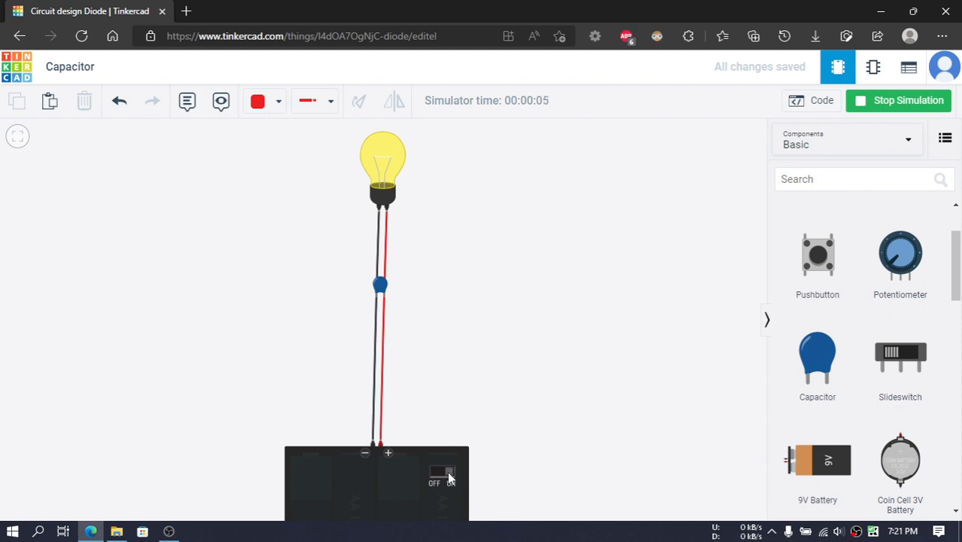
pyautogui.click(450, 473)
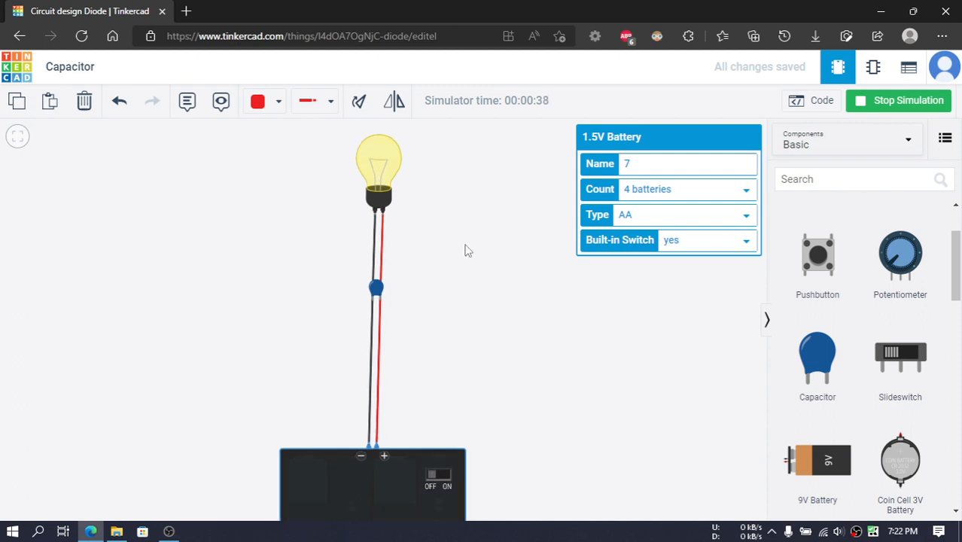
pyautogui.click(898, 100)
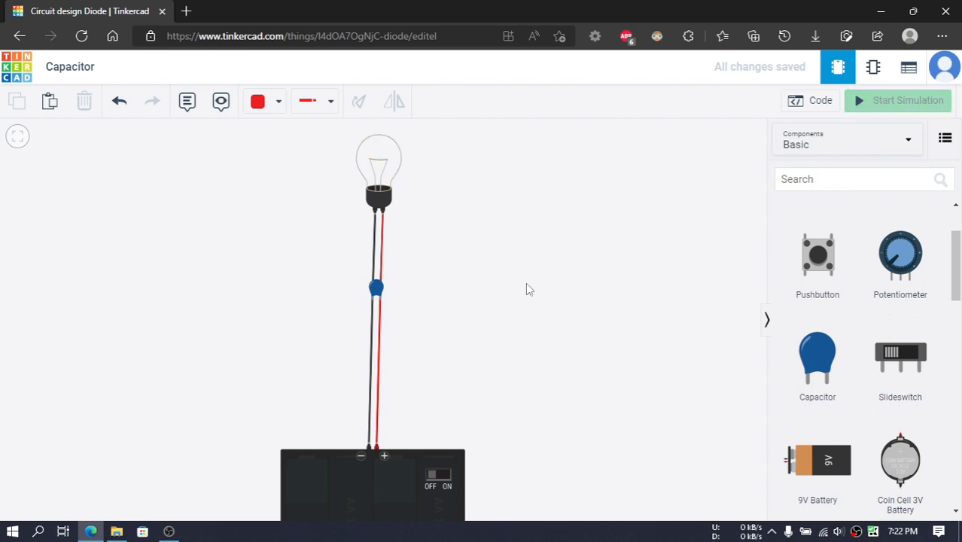